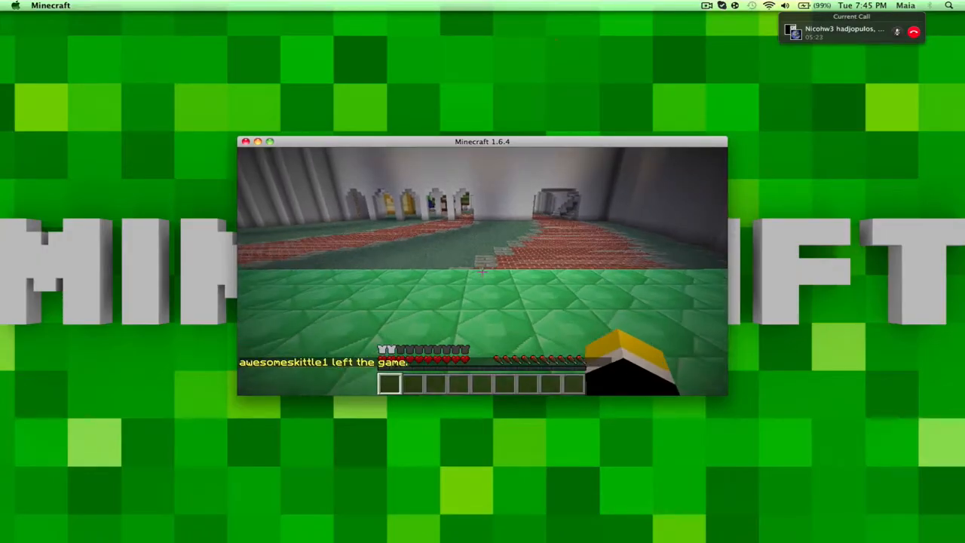
# Check the player list while crossing the green arena toward the player by the pillar
pyautogui.press('Tab')
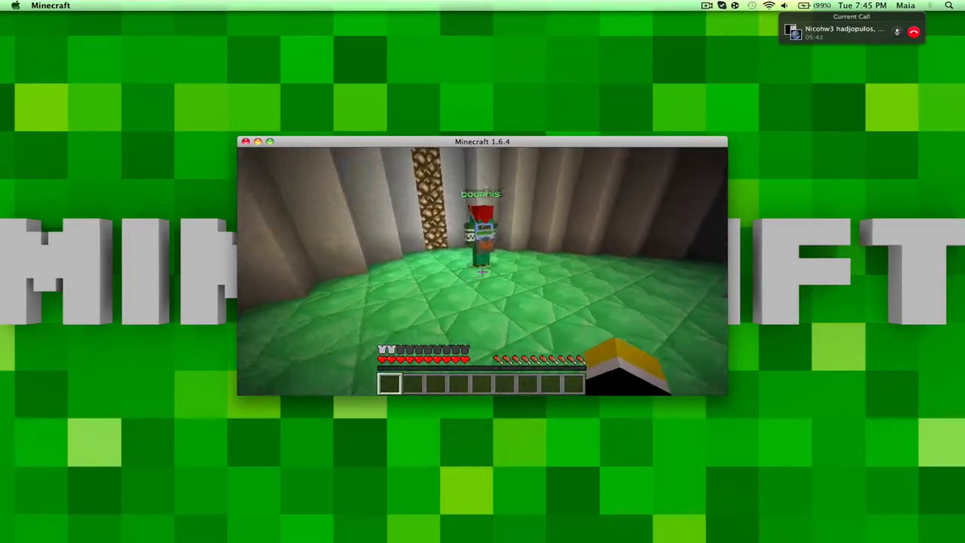
# Check the player list twice while circling the stone-walled arena back to the platform
pyautogui.press('Tab')
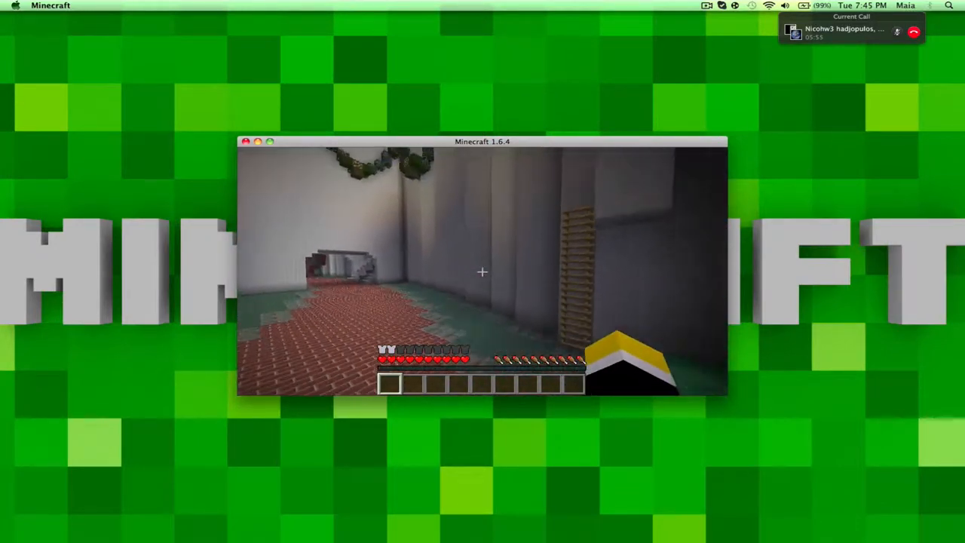
pyautogui.press('Tab')
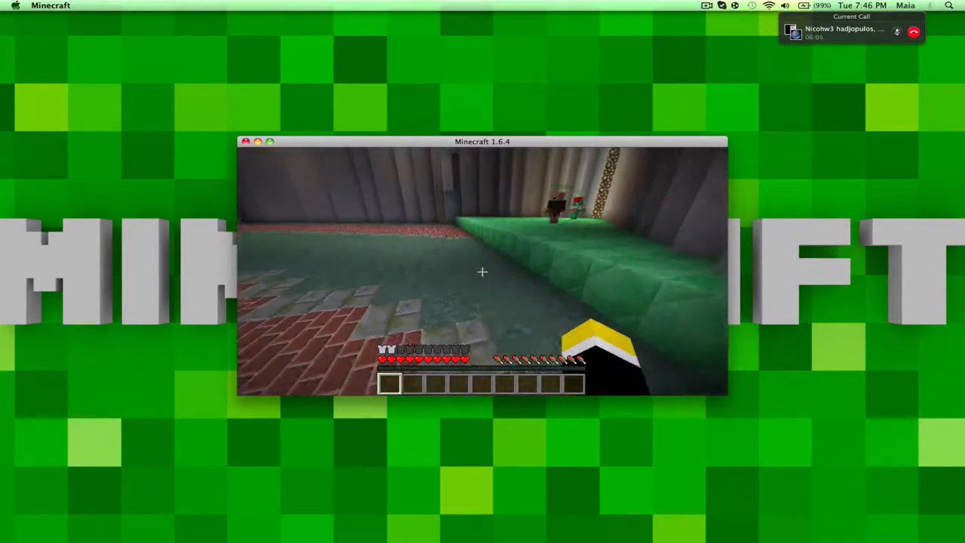
pyautogui.press('Tab')
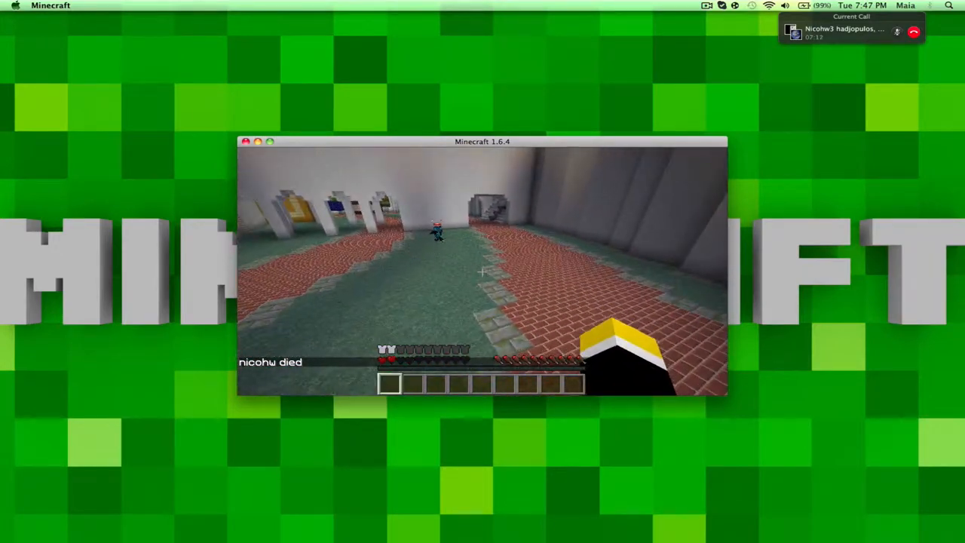
# Select the aron kit in the Bauz Kit Selector so chat confirms it
pyautogui.press('Tab')
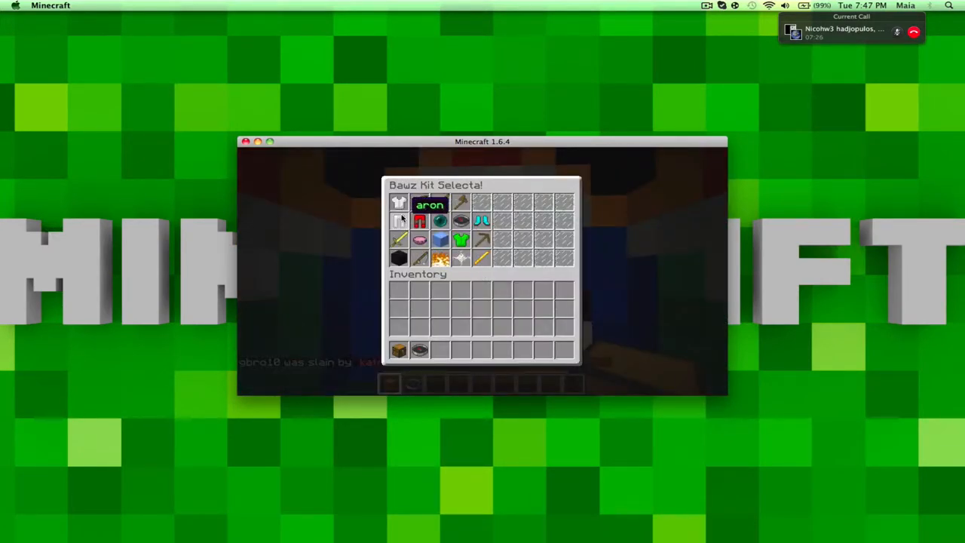
pyautogui.click(430, 205)
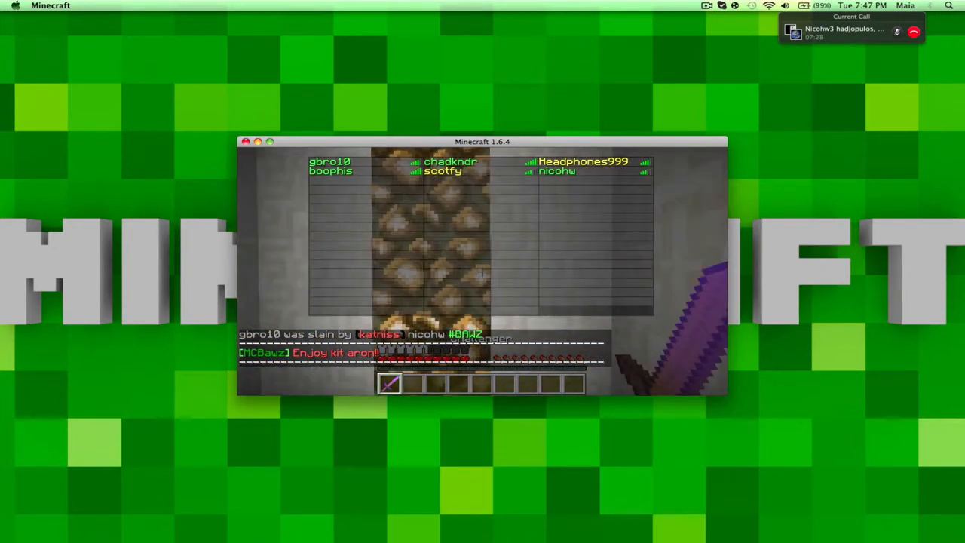